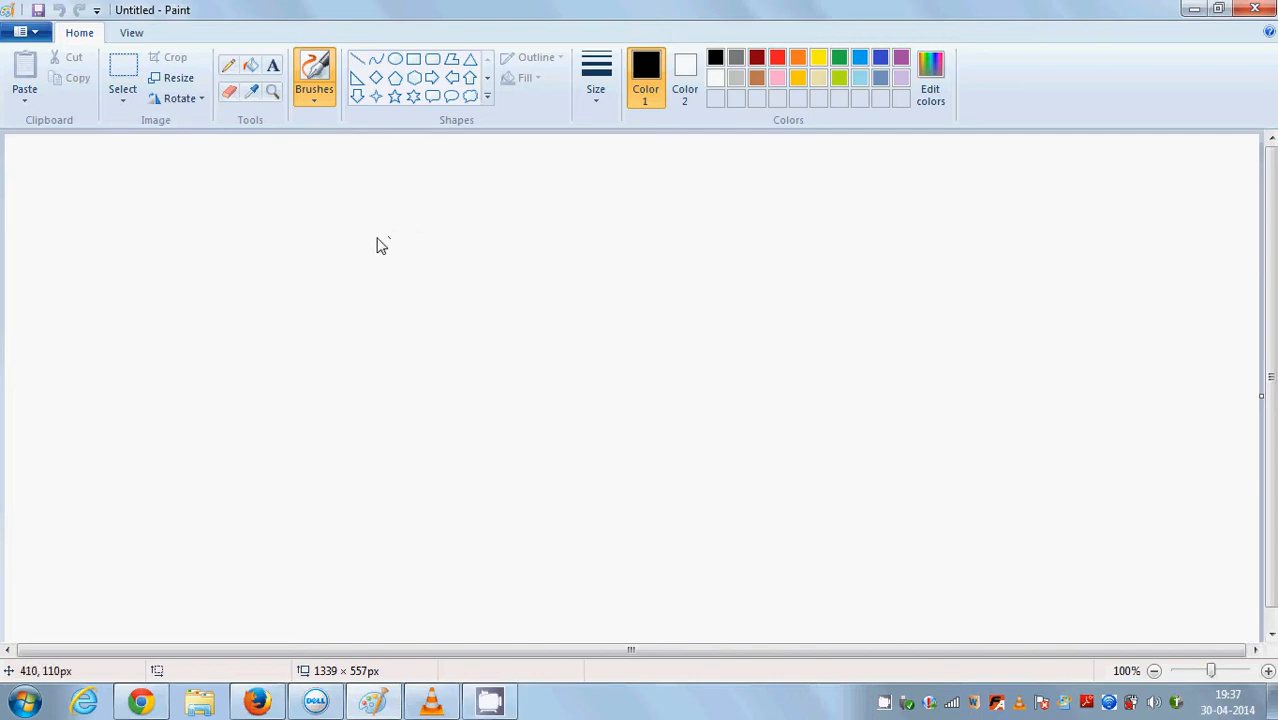
mouse_move(434, 224)
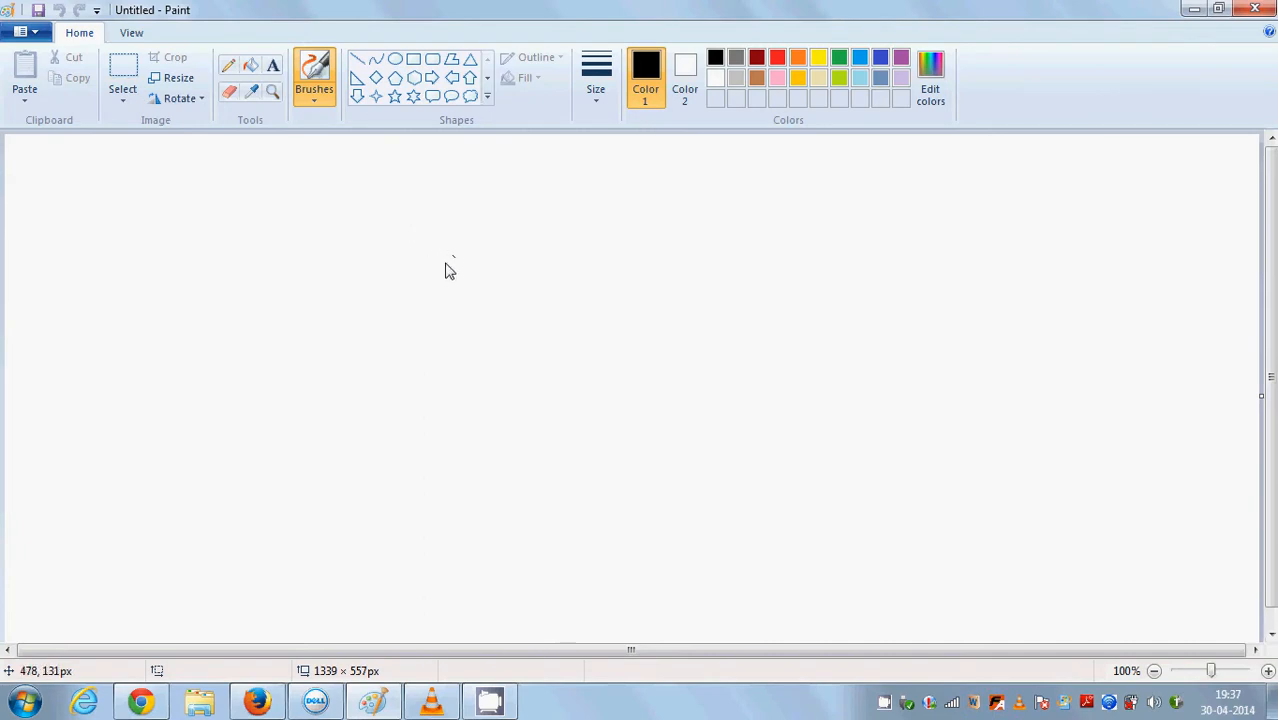
mouse_move(464, 264)
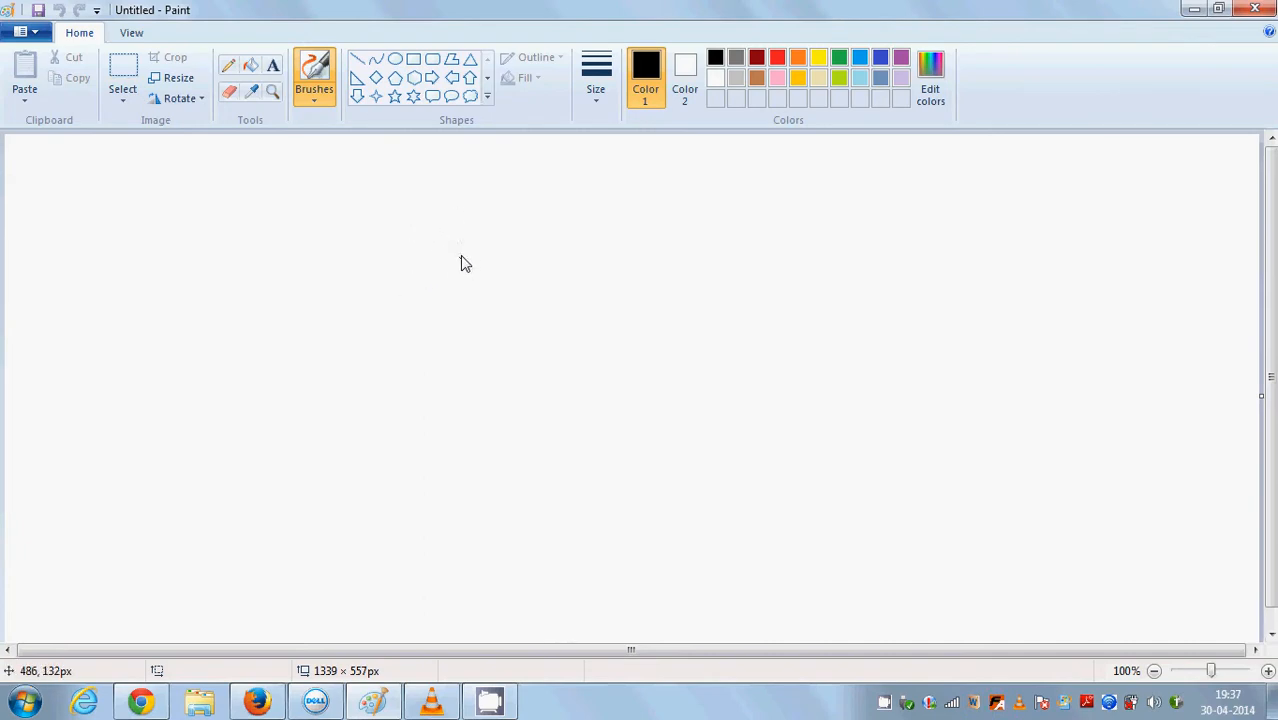
- Freehand-draw a large black five-pointed star outline left of the canvas centre
left_click_drag(448, 290, 470, 230)
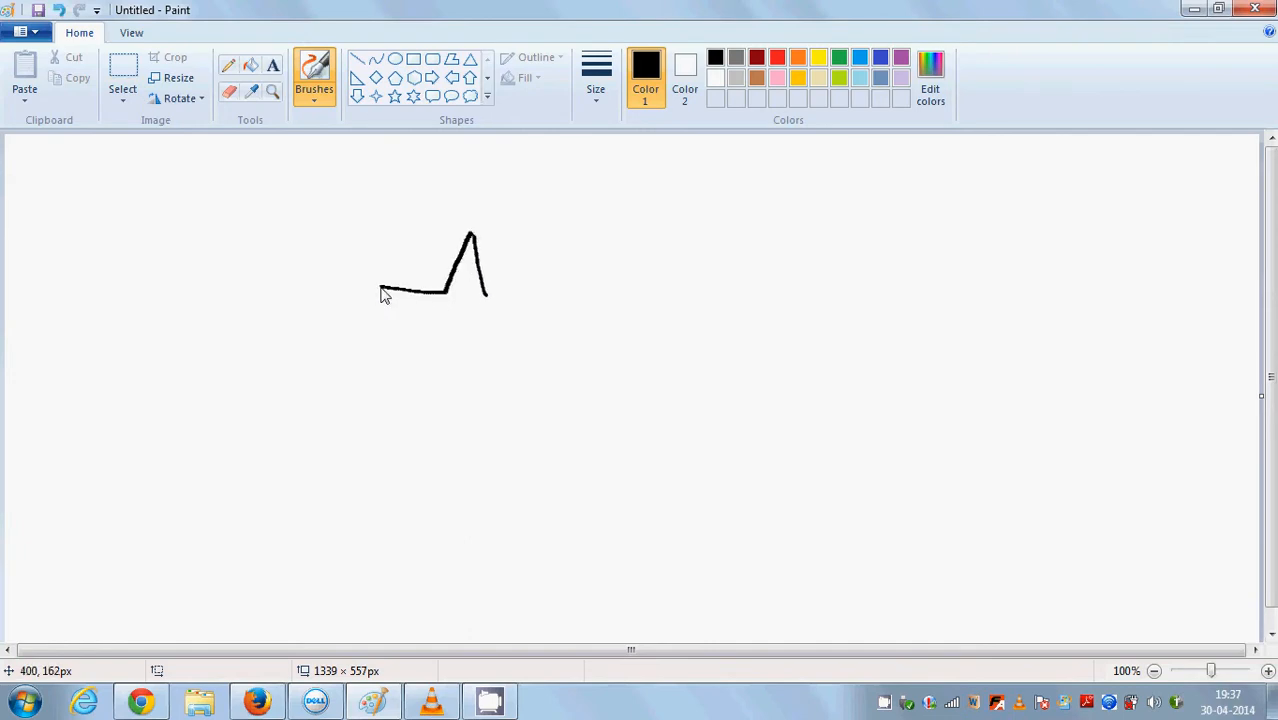
left_click_drag(384, 296, 500, 340)
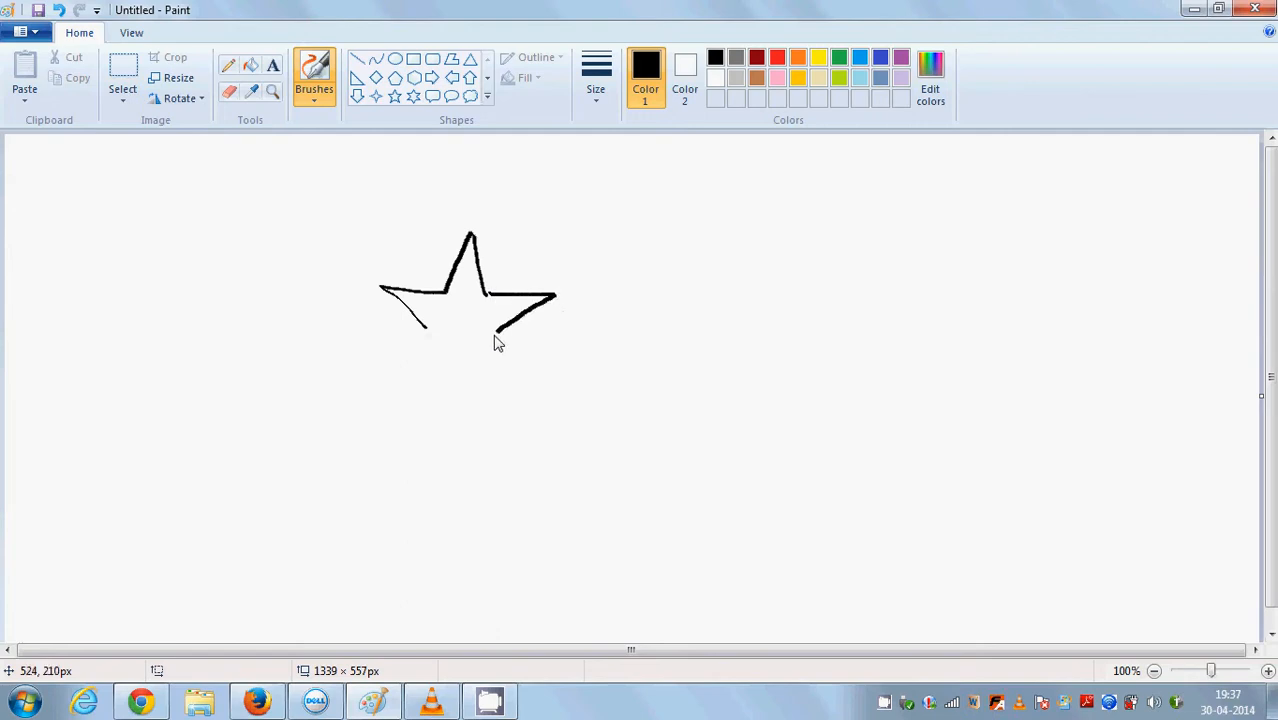
left_click_drag(496, 336, 384, 404)
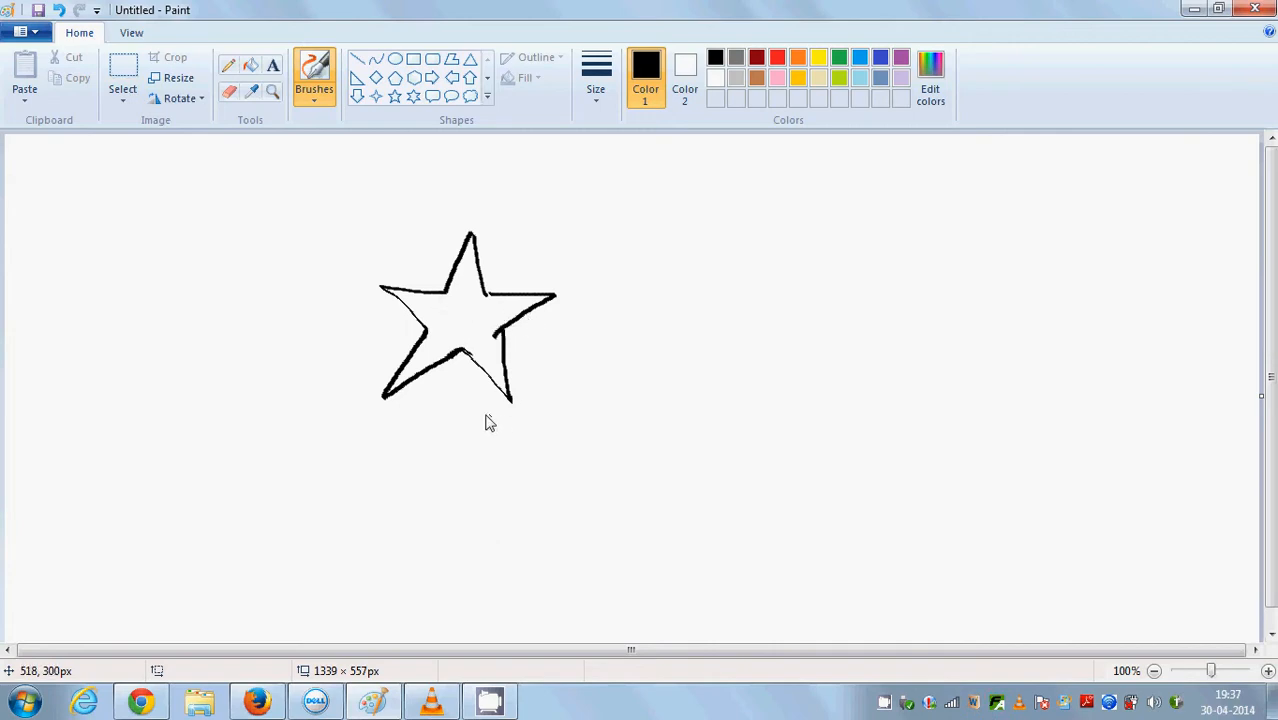
mouse_move(738, 304)
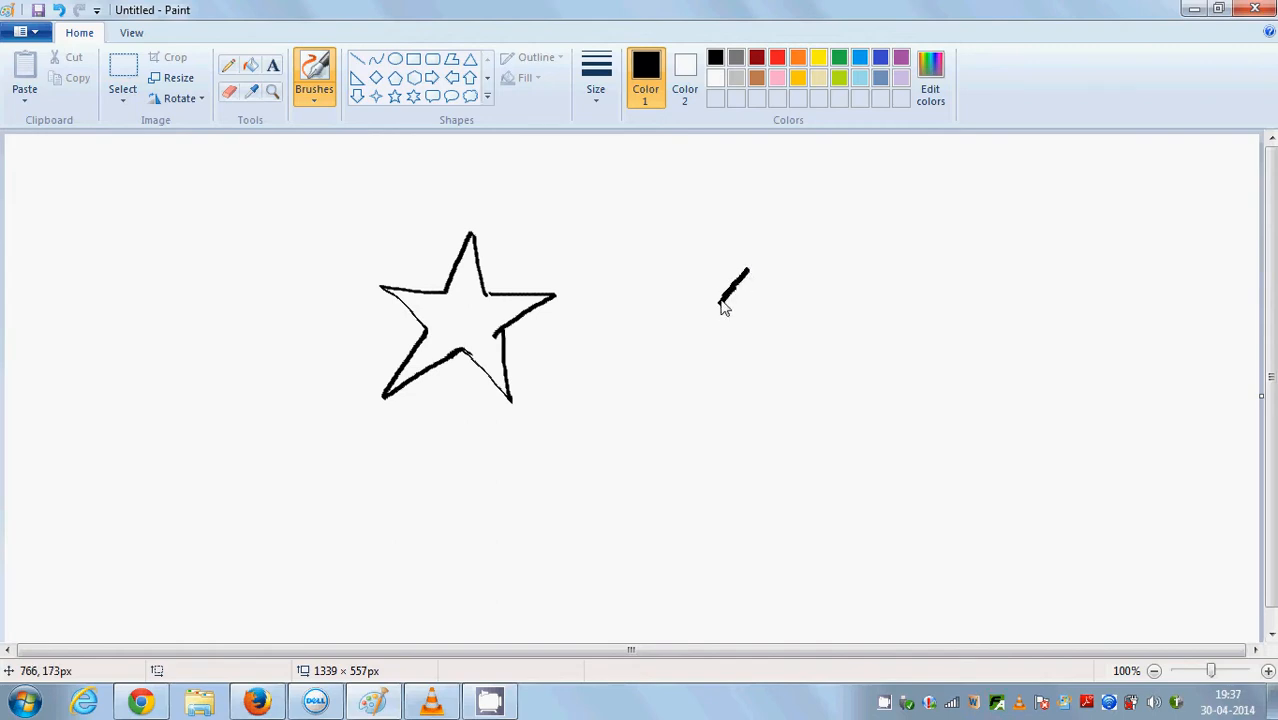
- Draw two stars to the right, a small star and a thin spiky star below, and begin one at far right
left_click_drag(730, 280, 760, 376)
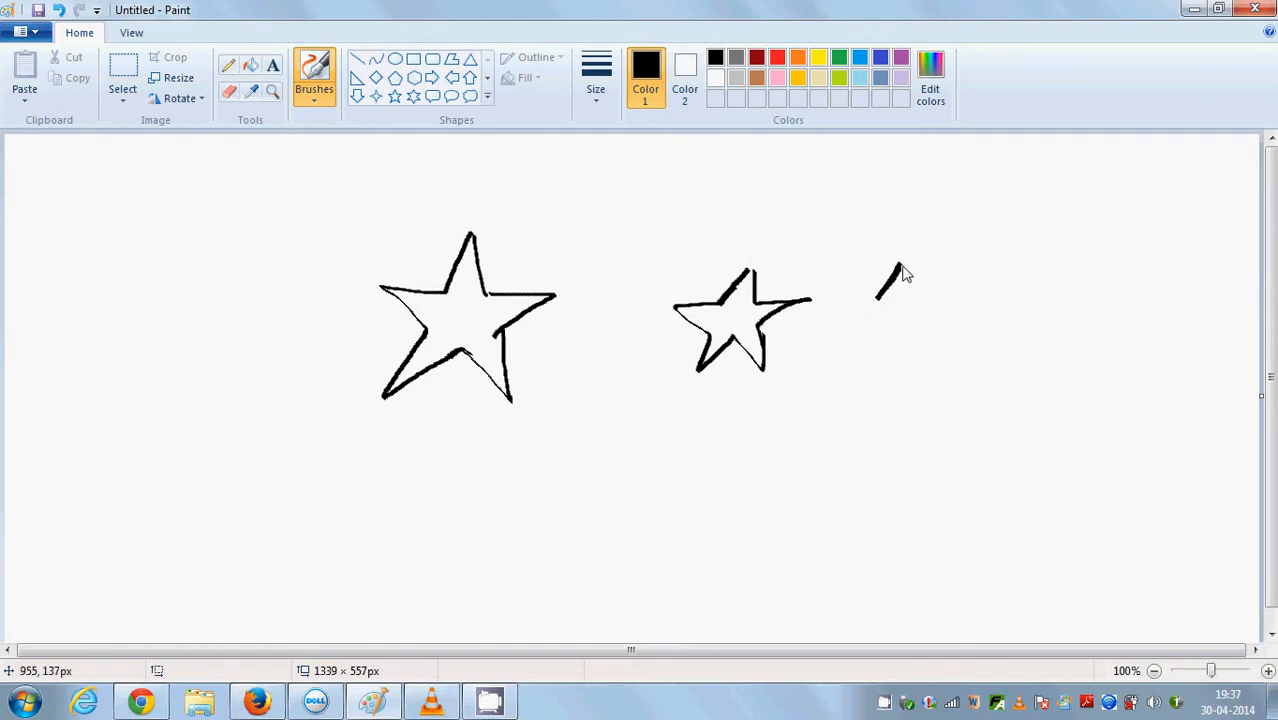
left_click_drag(880, 280, 936, 300)
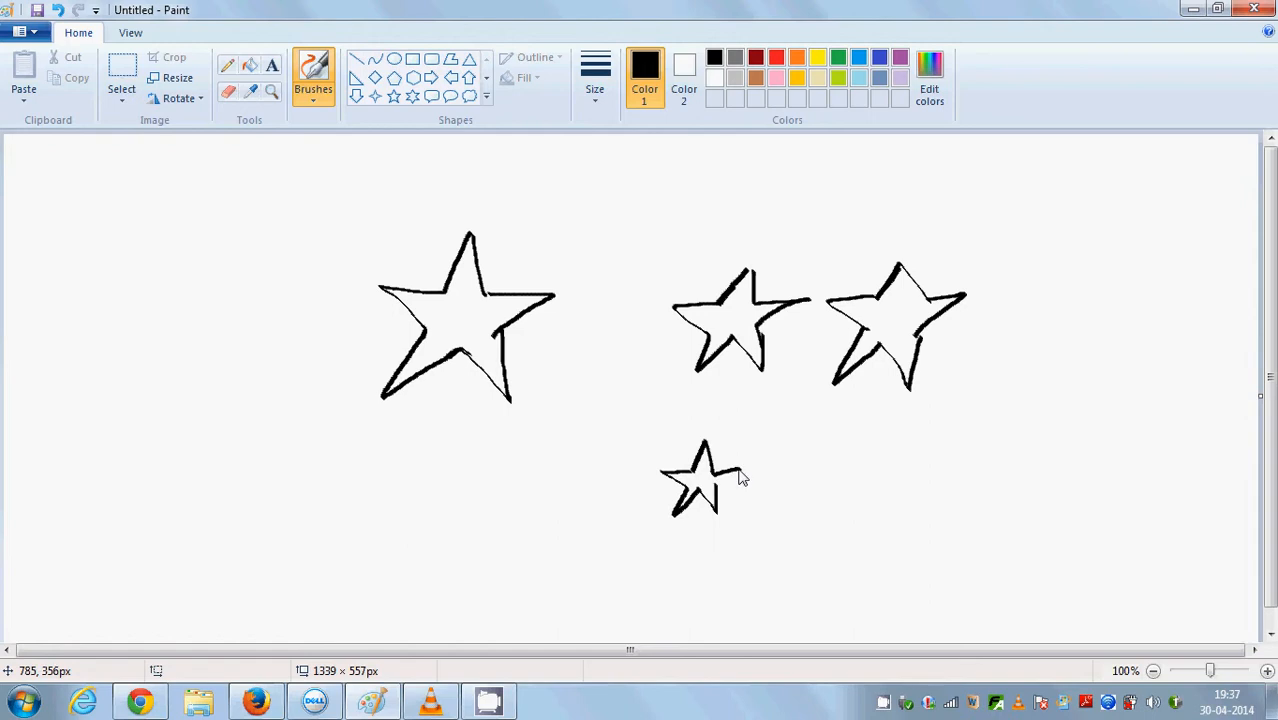
left_click_drag(868, 486, 896, 430)
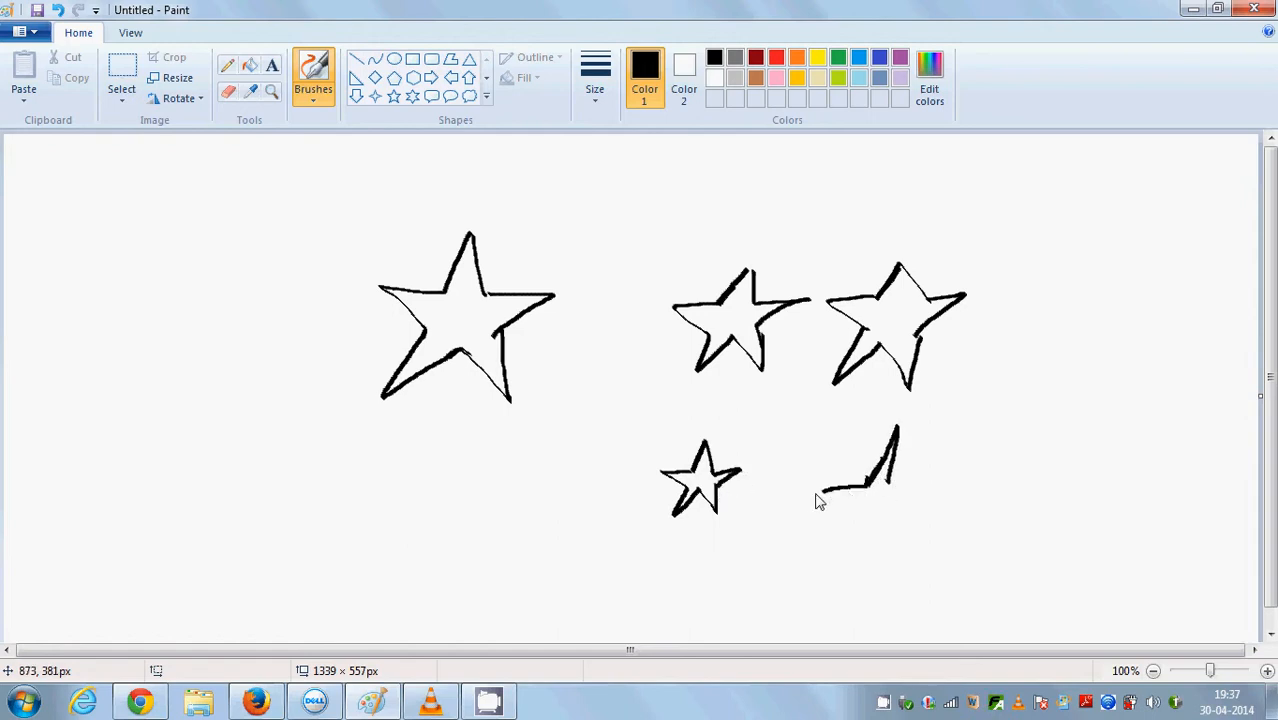
left_click_drag(820, 496, 904, 536)
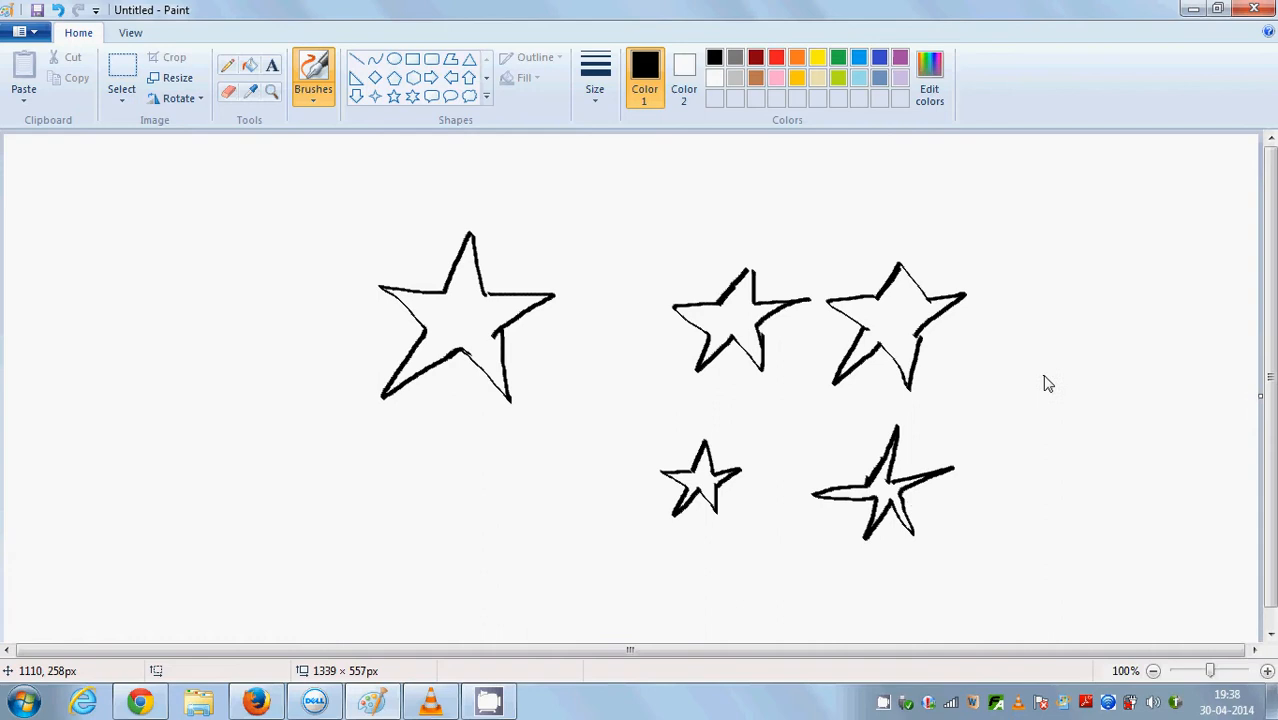
left_click_drag(1060, 332, 1048, 372)
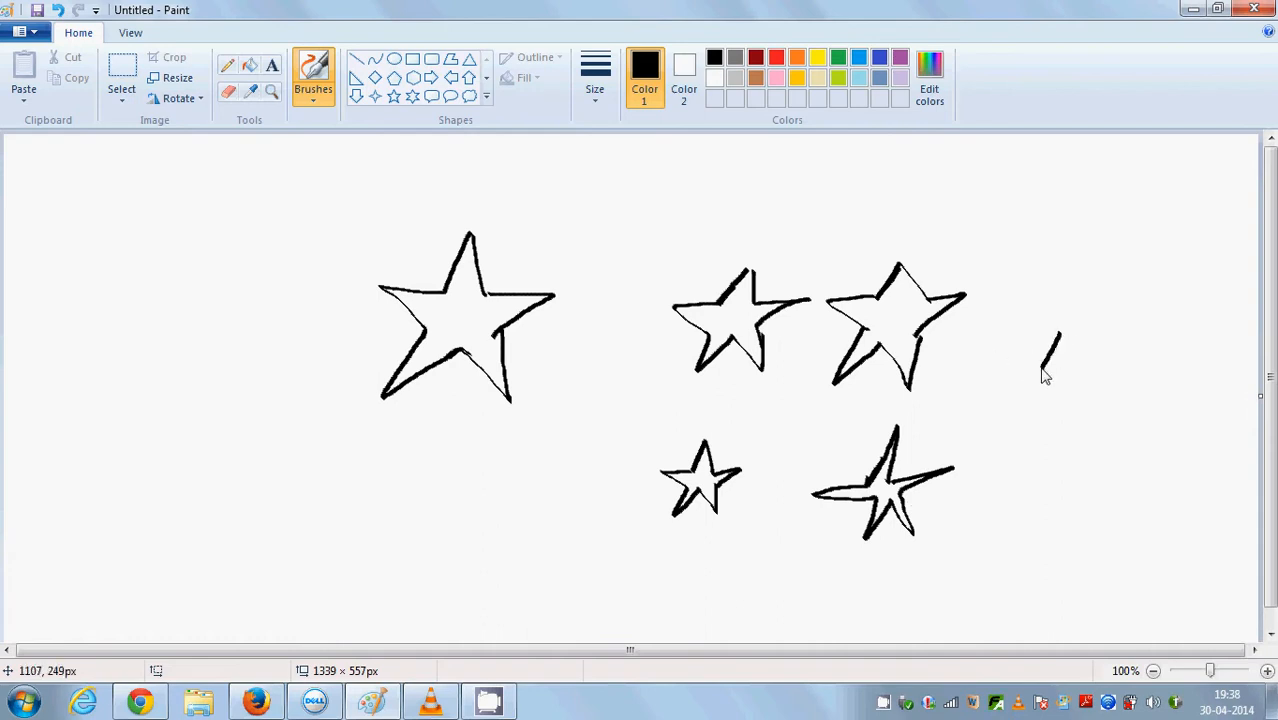
- Draw a smiling-face star and a winged, bird-like star at the canvas's right edge
left_click_drag(1050, 340, 1020, 396)
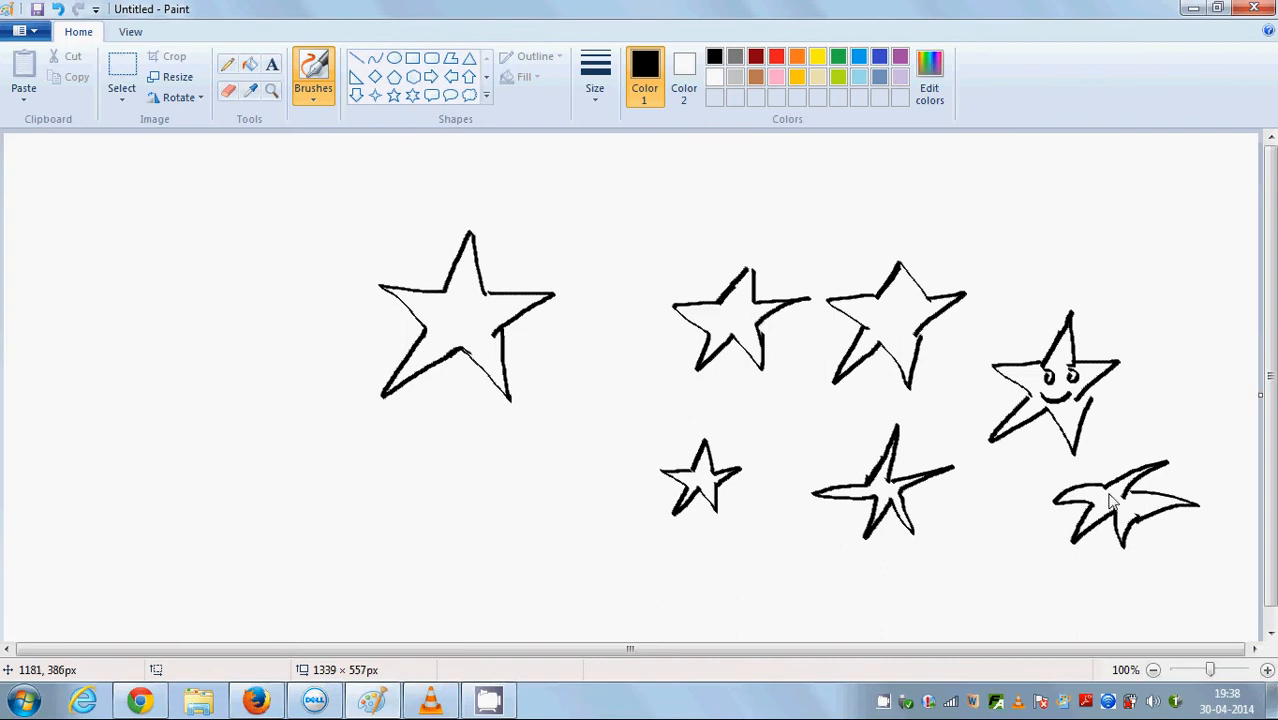
mouse_move(1116, 500)
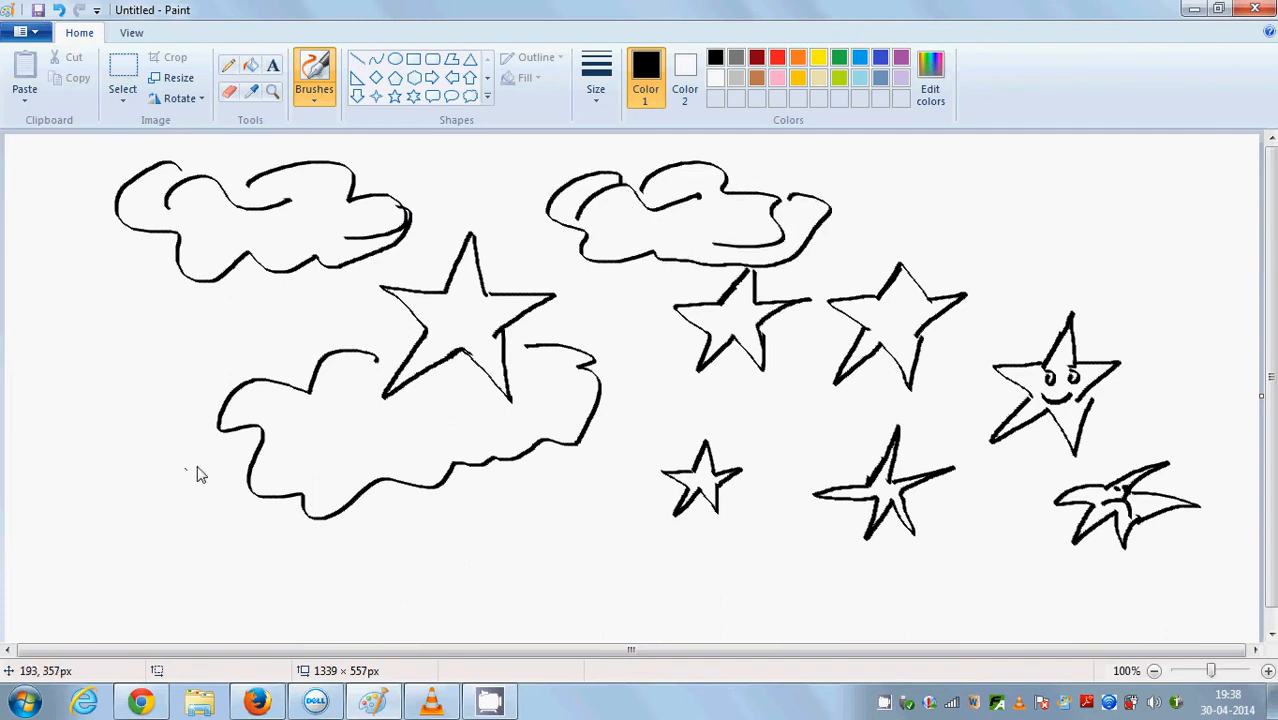
- Hand-letter S, T and A of the word STAR at the bottom left
left_click_drag(130, 510, 180, 590)
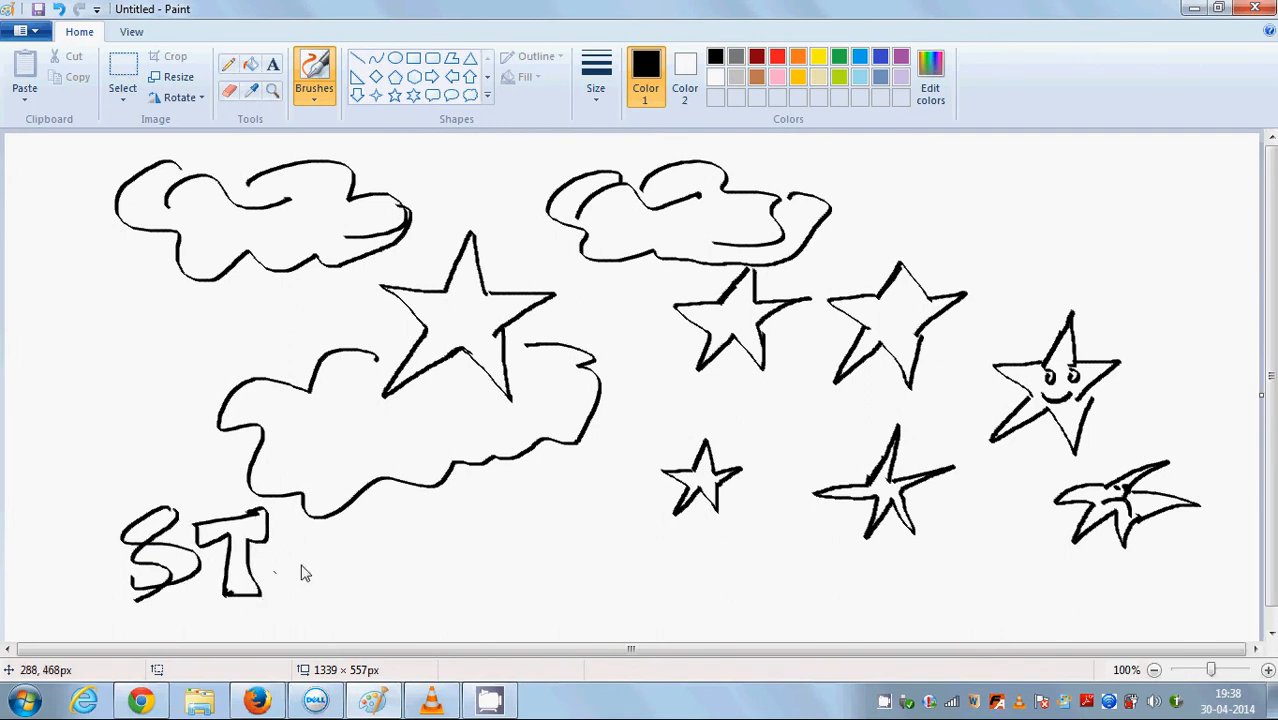
left_click_drag(290, 576, 350, 520)
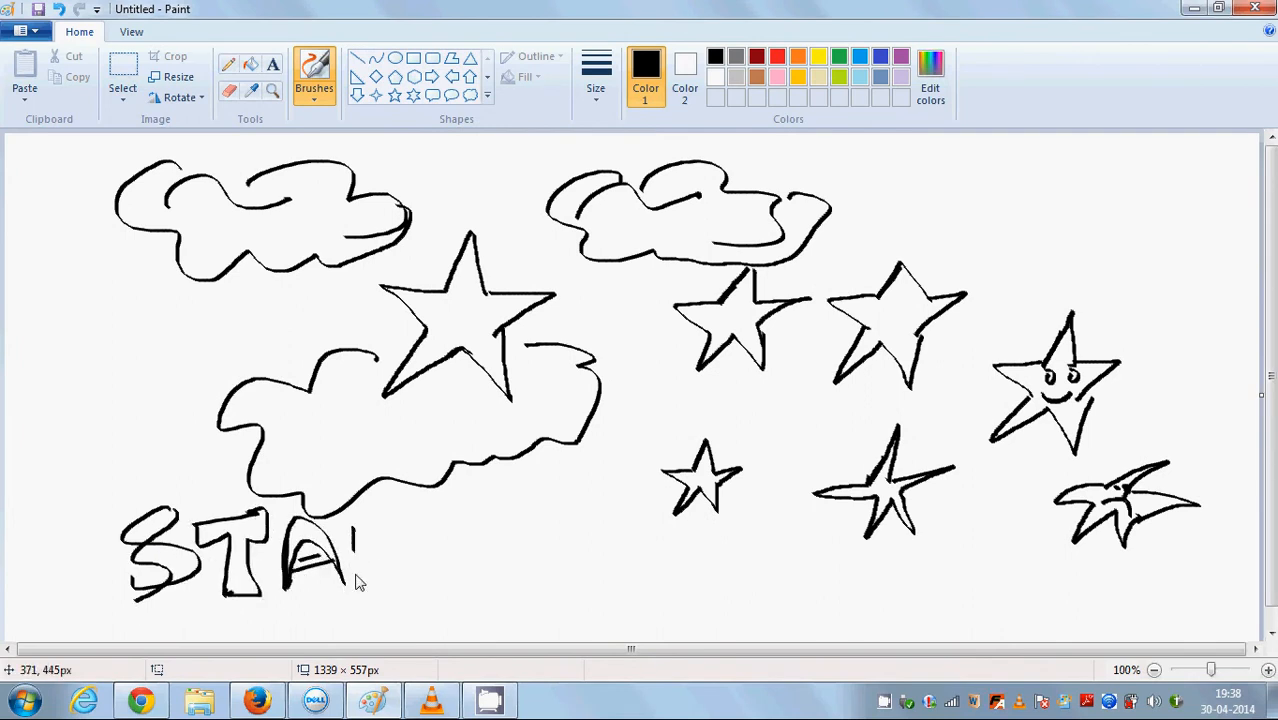